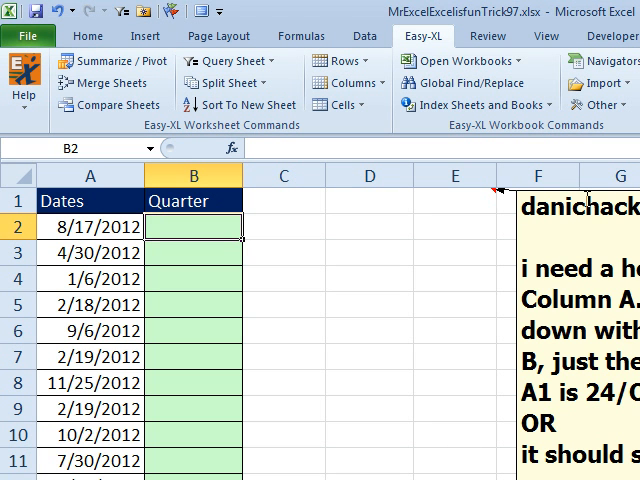
mouse_move(298, 229)
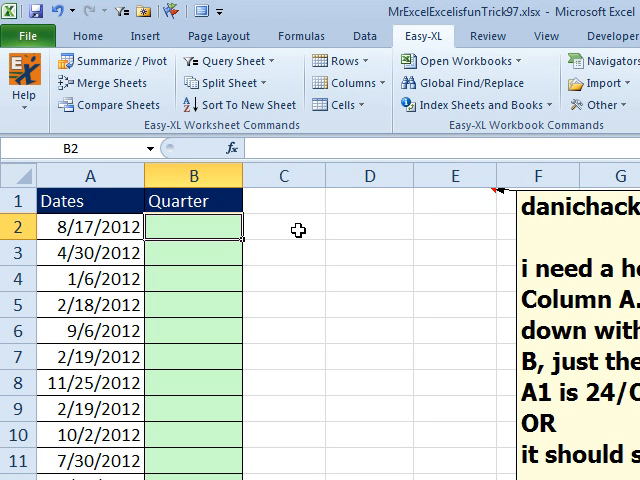
mouse_move(260, 226)
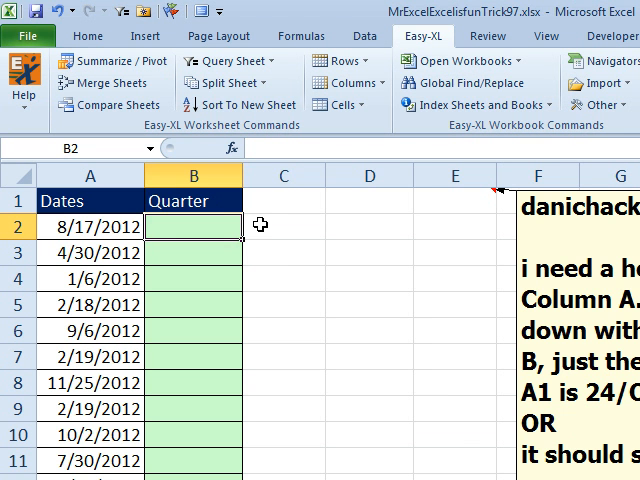
Enter sample label text 'Q4', '3=201', '012' and select the first Quarter cell
text(Q4)
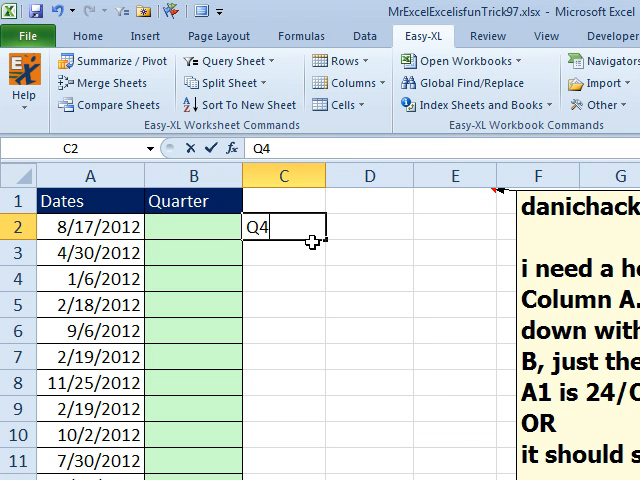
text(3=201)
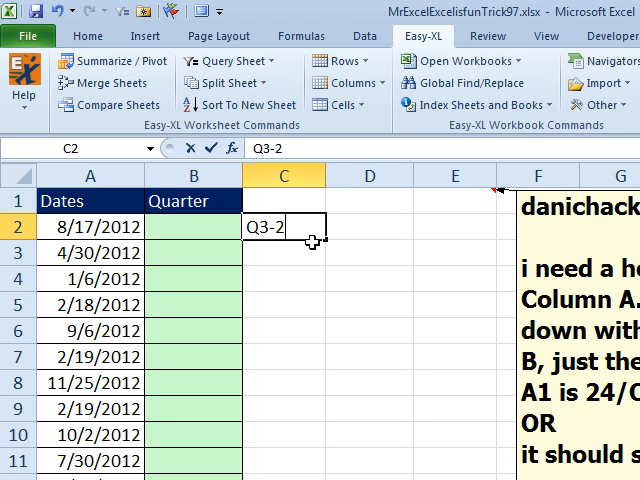
text(012)
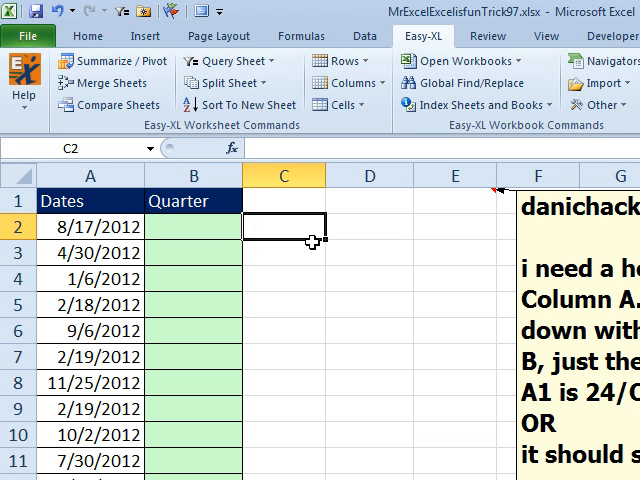
click(192, 202)
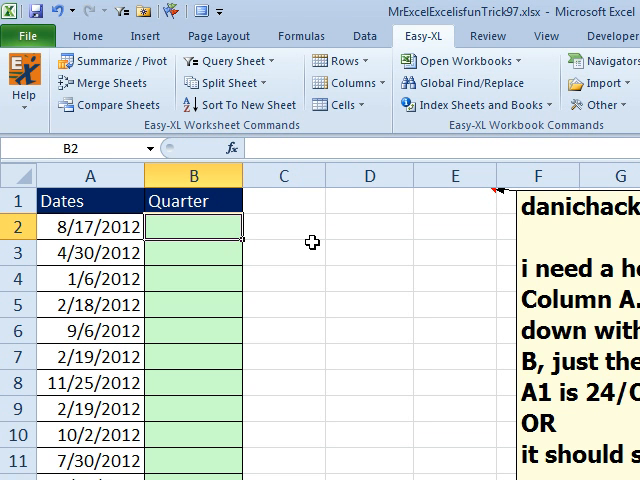
Enter ="Q"&CHOOSE(MONTH(A2),1,1,1,2,2,2,...) in B2 so it returns Q3
text(="Q)
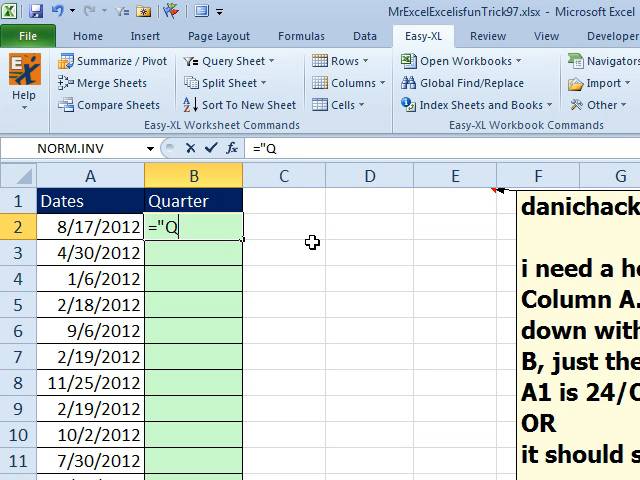
text(&)
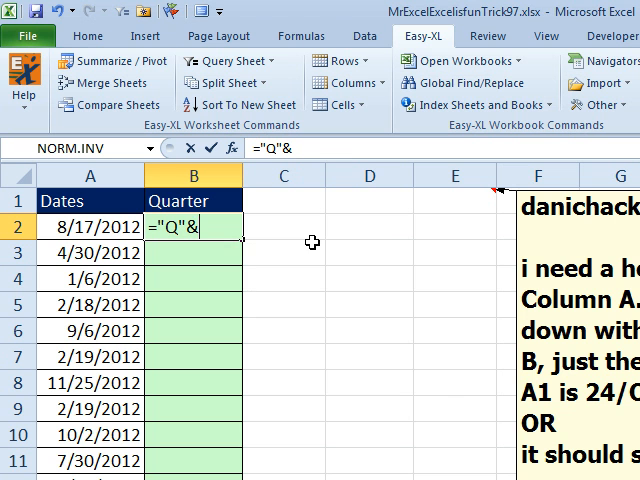
text(CHOOSE()
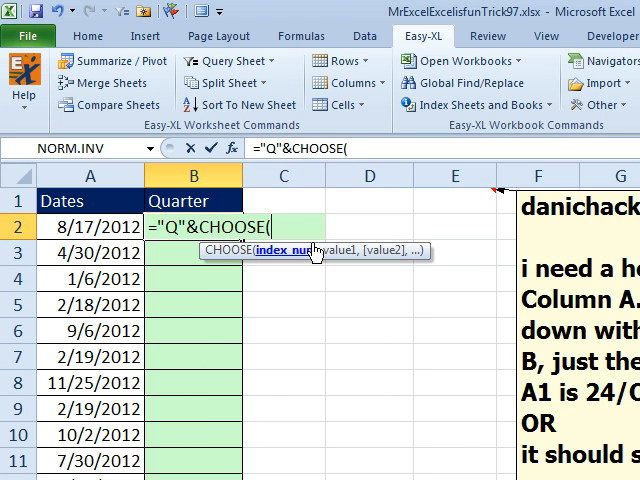
text(MONTH(A2)
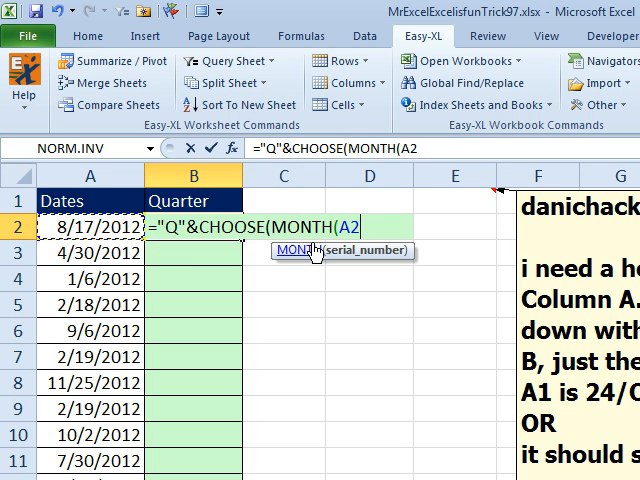
text())
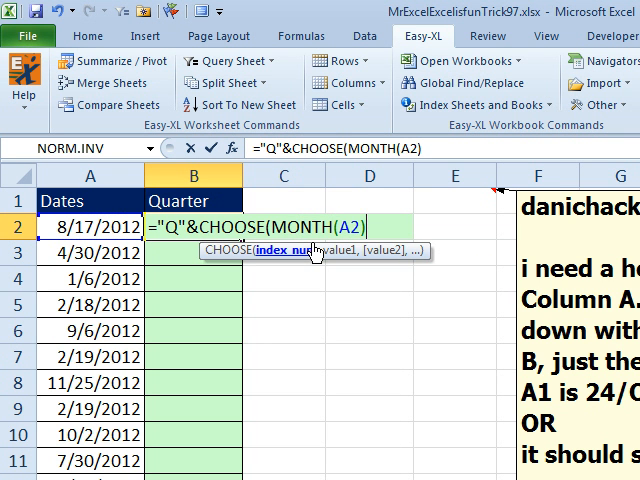
text(,)
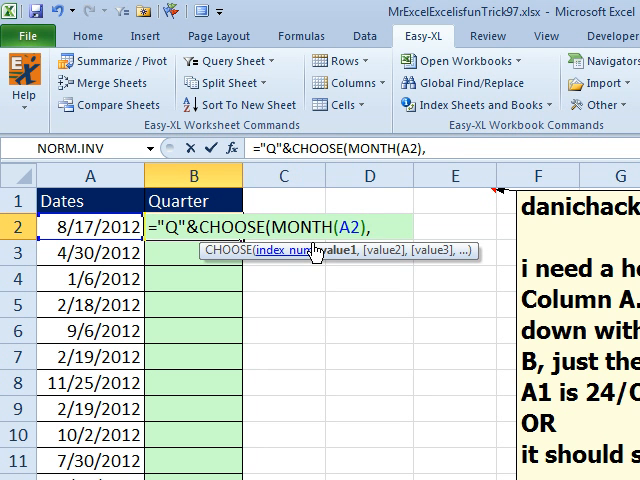
text(1)
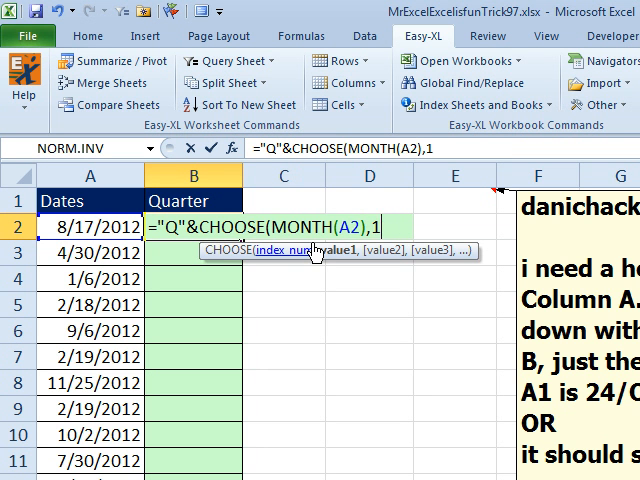
text(,1,1,)
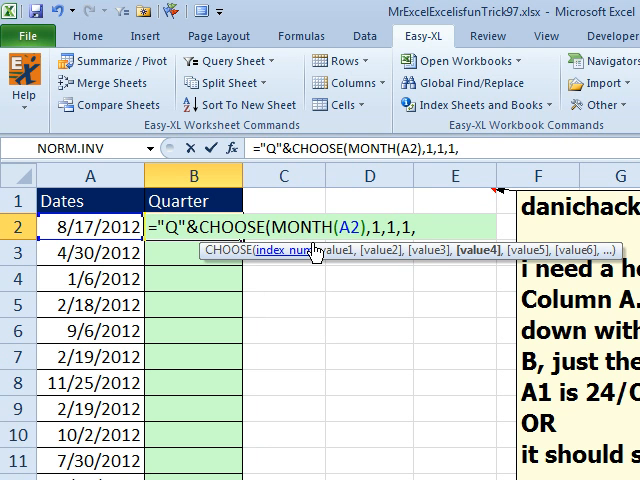
text(2,2,2,3,3,3,4,4,4)
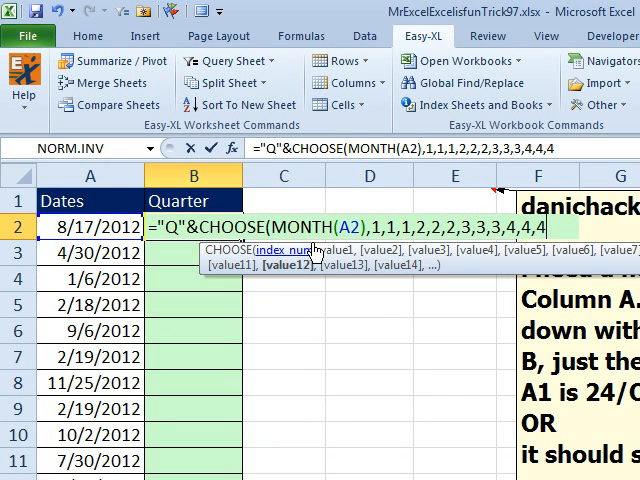
text())
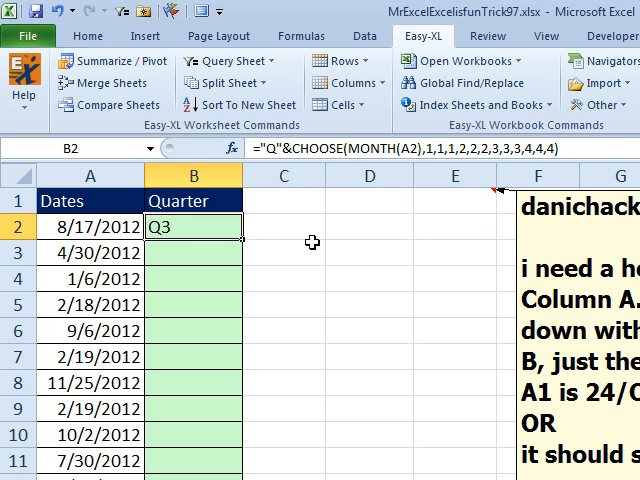
mouse_move(247, 240)
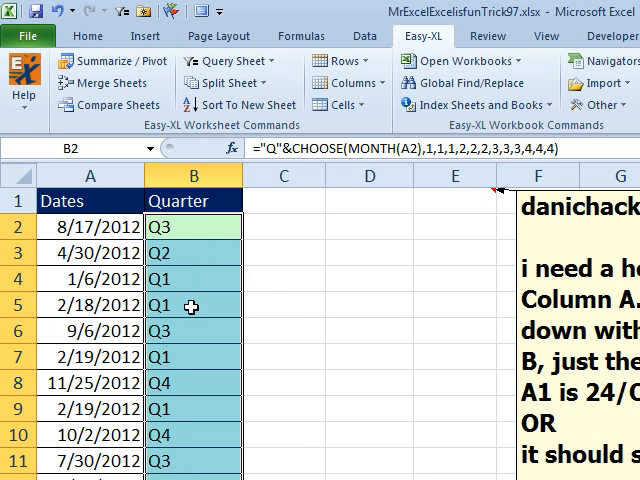
Append &"-"&YEAR(A2) to B2's formula across the Quarter cells, giving Q3-2012
double_click(190, 226)
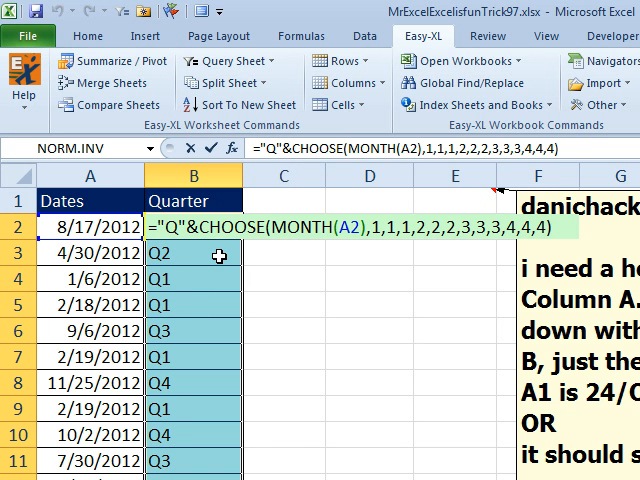
text(&"-"&)
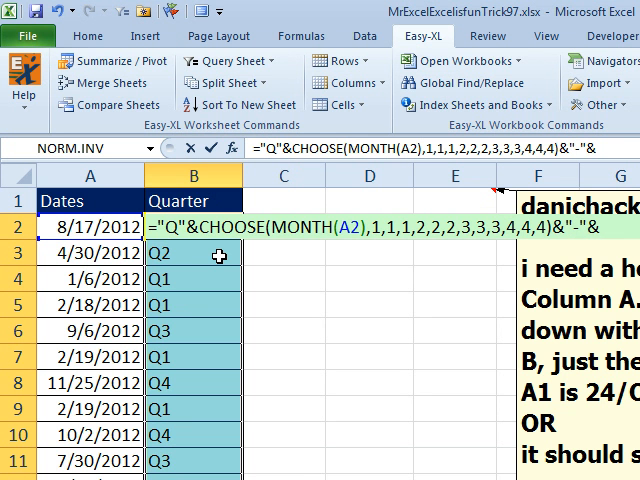
text(Year(A2)
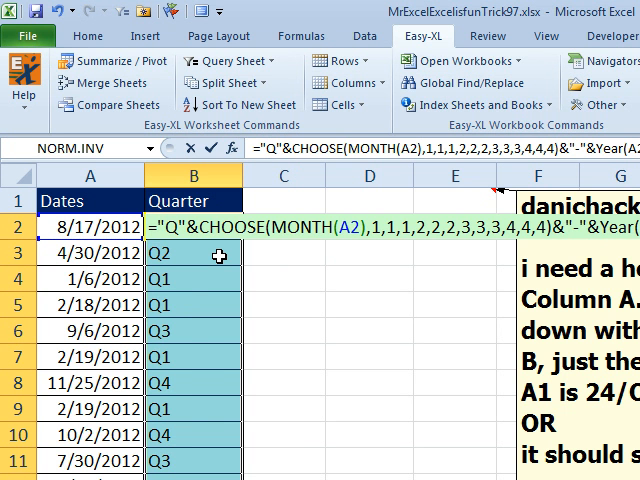
key(Return)
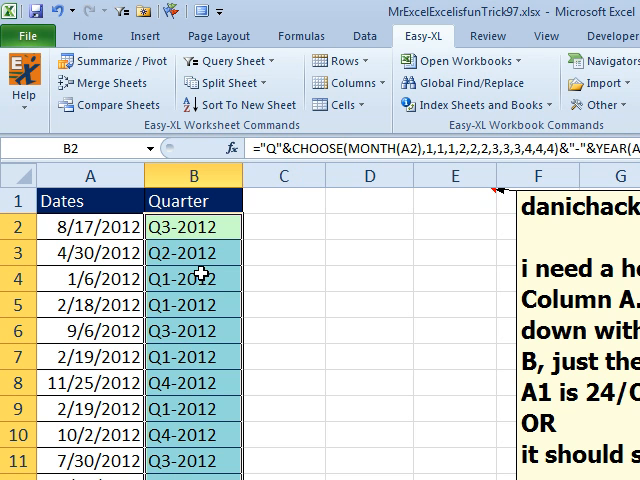
mouse_move(570, 215)
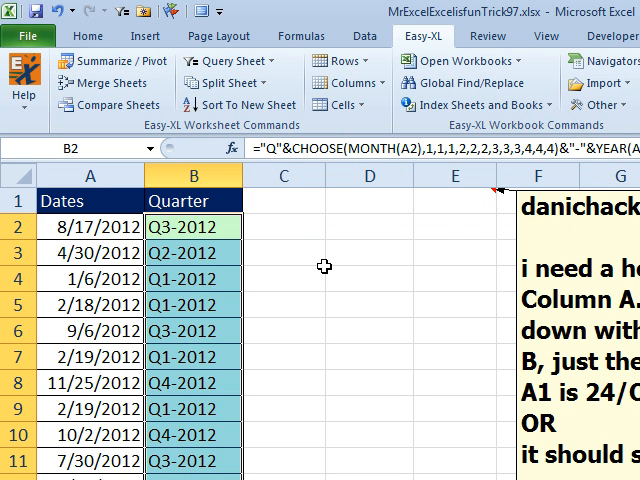
mouse_move(322, 267)
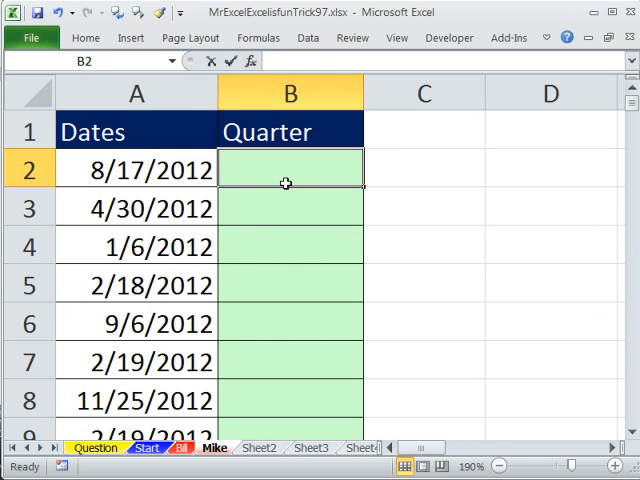
Enter =MONTH(A2) in the Mike sheet's Quarter column
text(=MONTH(A2)
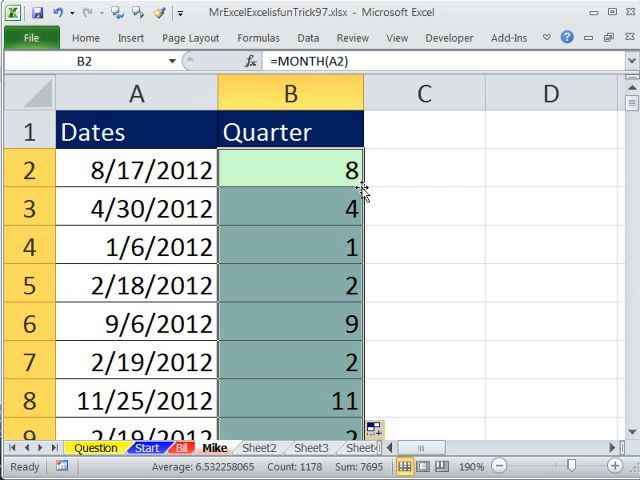
mouse_move(306, 173)
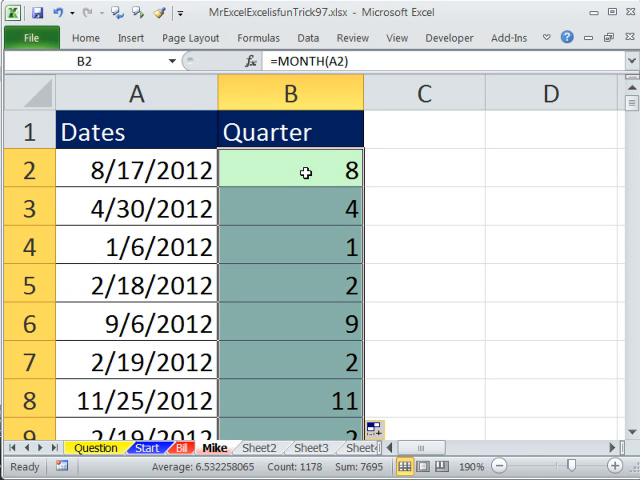
Change B2 to =CEILING(MONTH(A2),3)/3 so the column shows quarter numbers 1–4
double_click(290, 170)
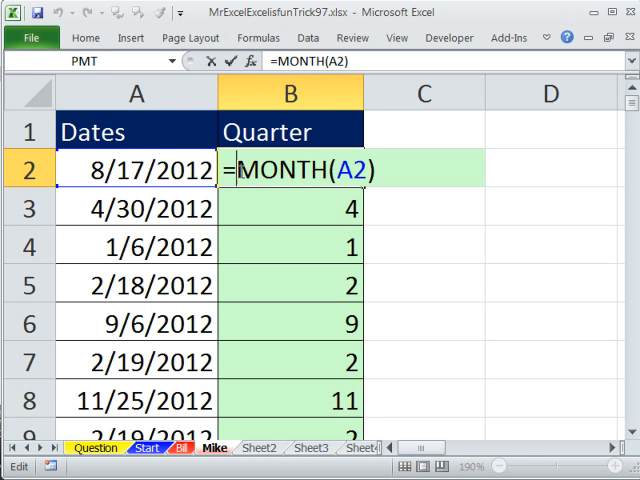
text(ce)
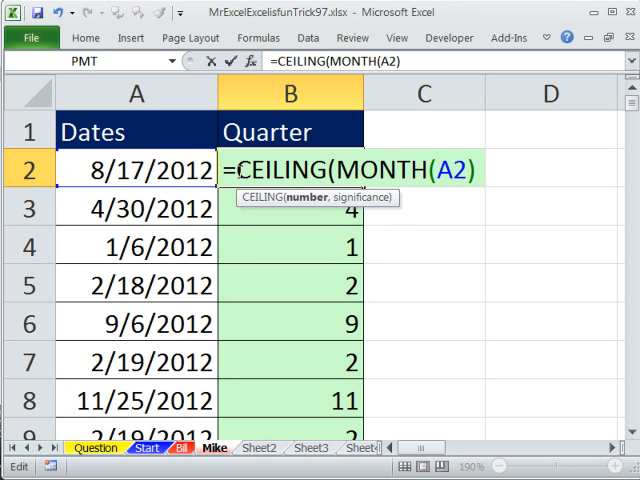
mouse_move(200, 218)
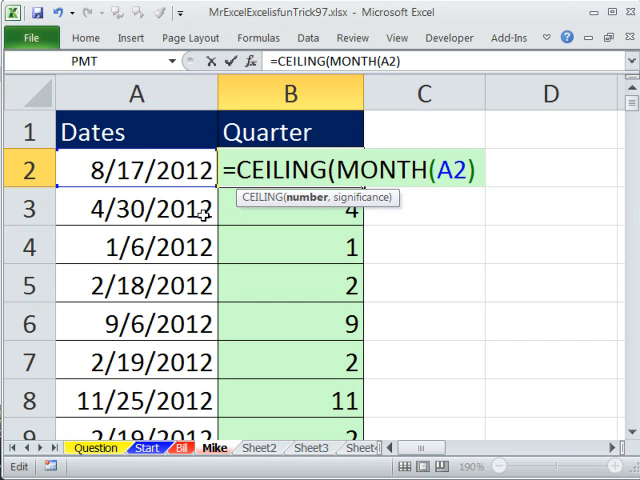
mouse_move(460, 196)
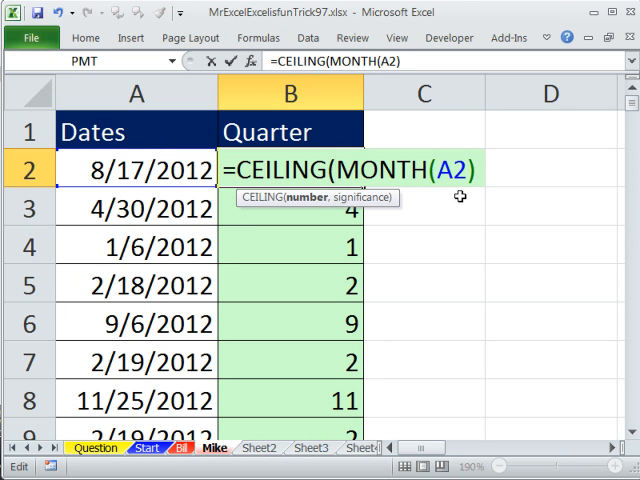
text(,)
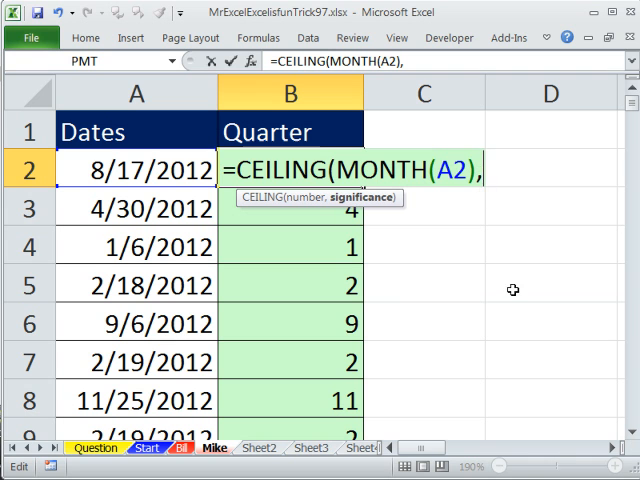
text(3))
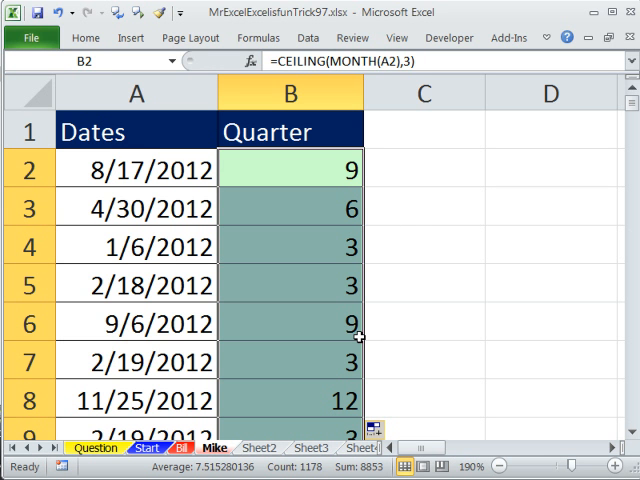
mouse_move(316, 246)
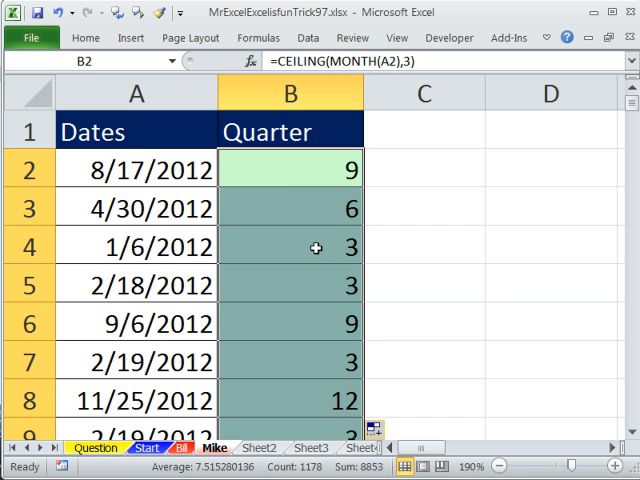
double_click(290, 169)
text(/3)
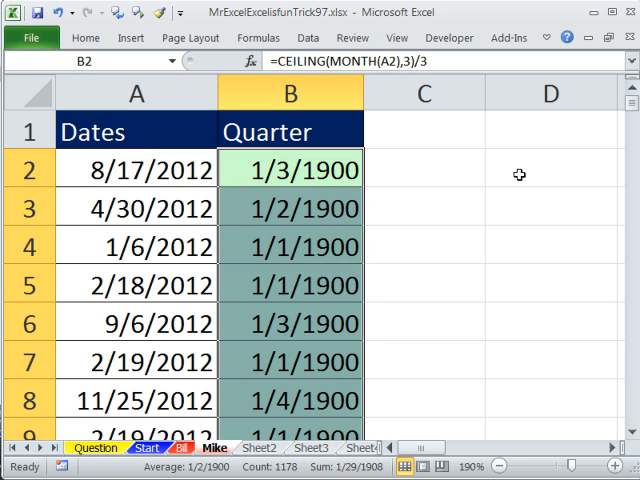
mouse_move(537, 162)
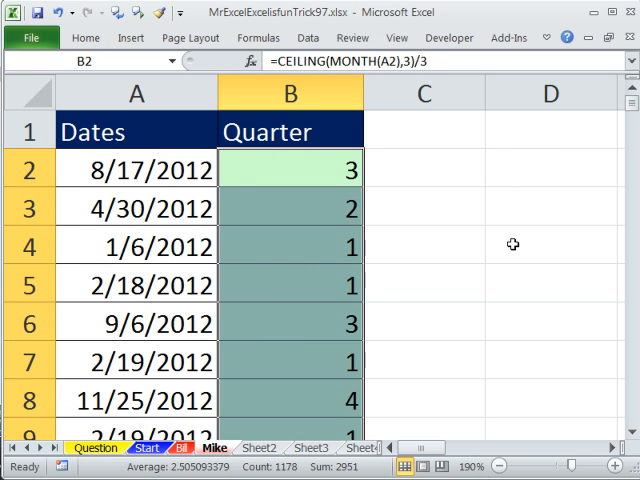
mouse_move(304, 180)
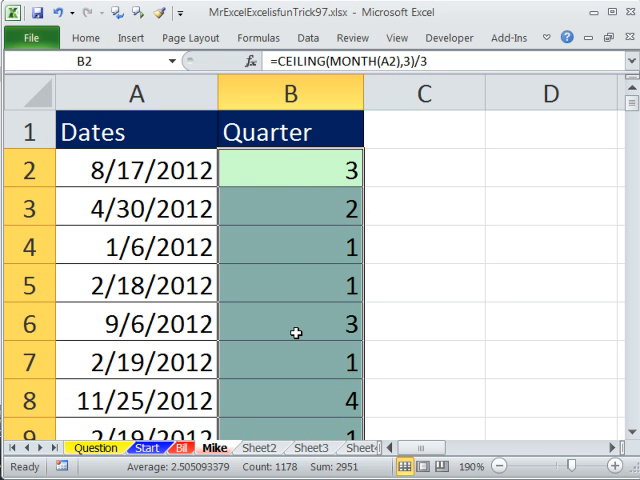
double_click(289, 170)
text(")
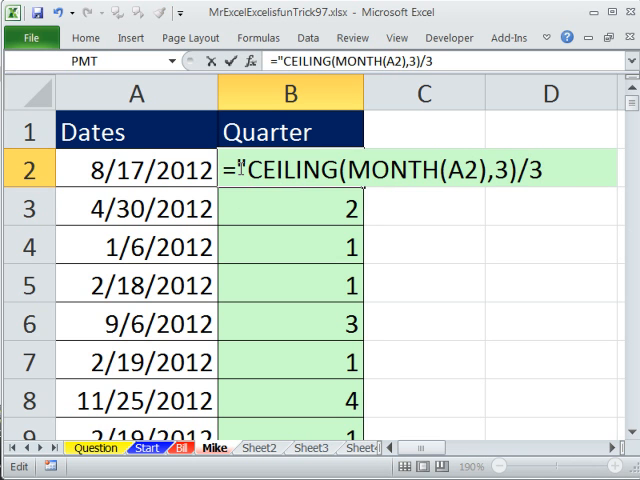
Rewrite B2 as ="Q"&CEILING(MONTH(A2),3)/3&" - "&YEAR(A2) and fill it down
text(Q"&)
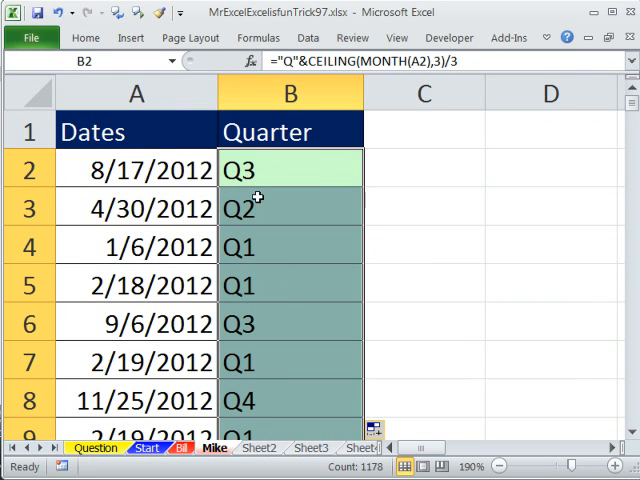
double_click(290, 168)
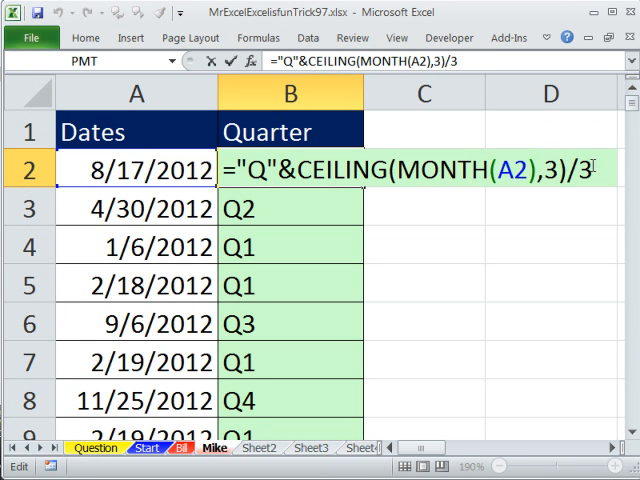
text(&" -)
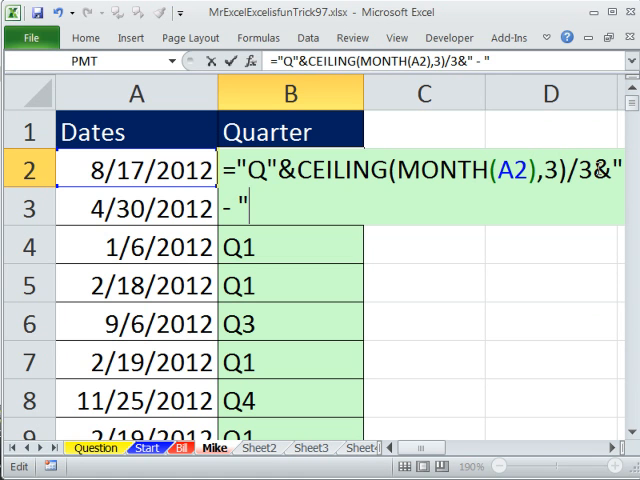
text(&ye)
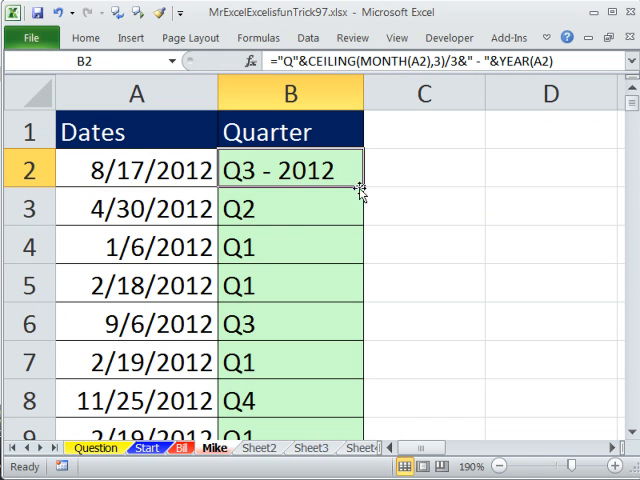
double_click(290, 169)
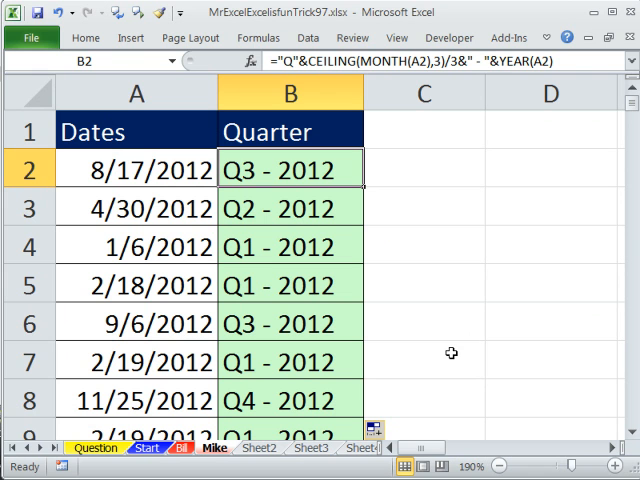
mouse_move(536, 428)
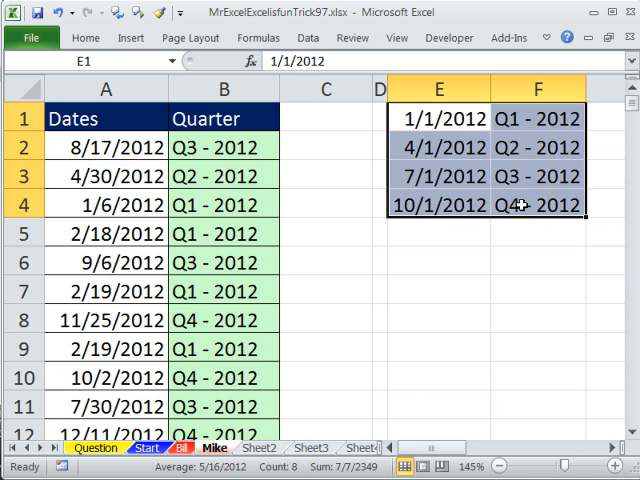
Paste the Quarter header into C1 and enter =VLOOKUP(A2,$E$1:$F$4,2) in C2
click(223, 118)
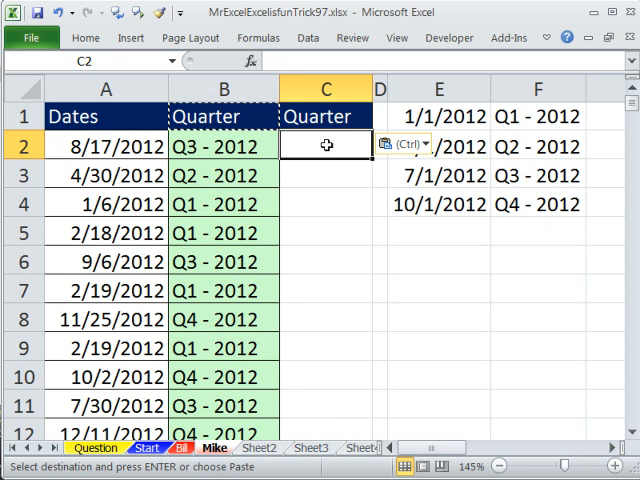
text(=VLOOKUP(A2)
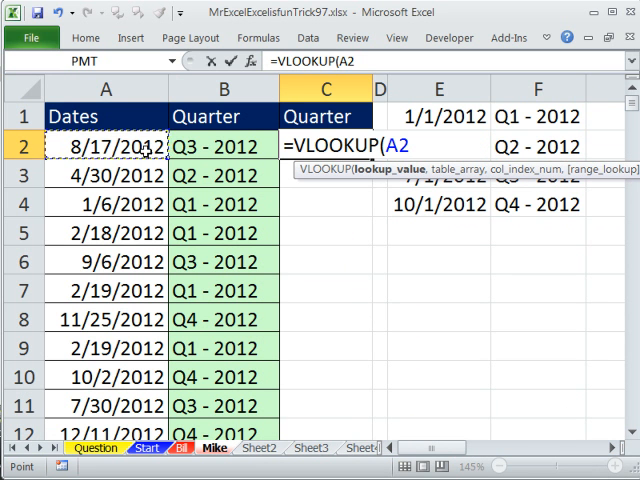
key(Escape)
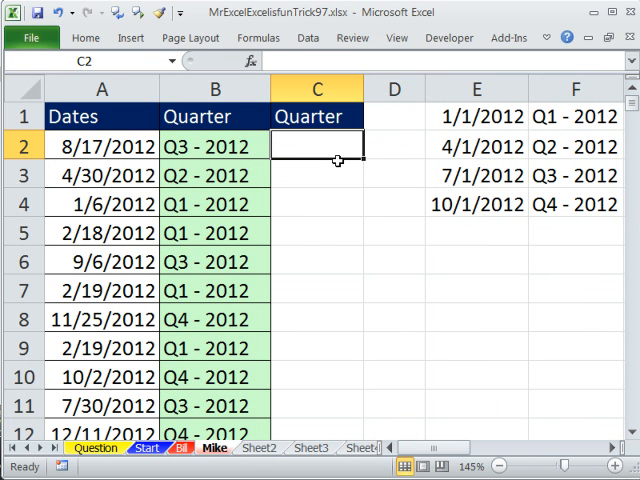
text(=VLOOKUP(A2,$E$1:$F$4,)
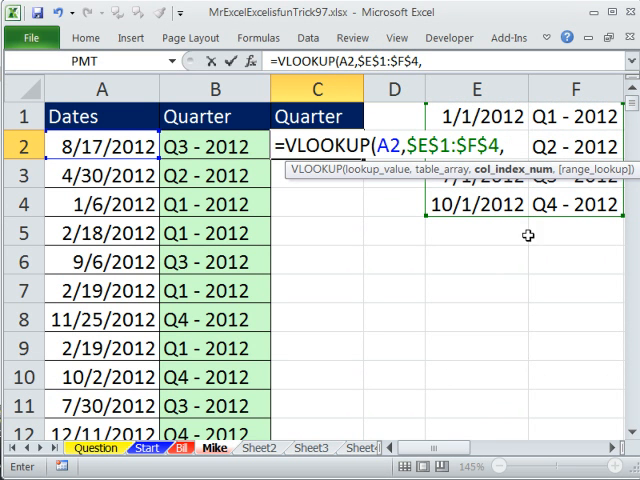
mouse_move(383, 261)
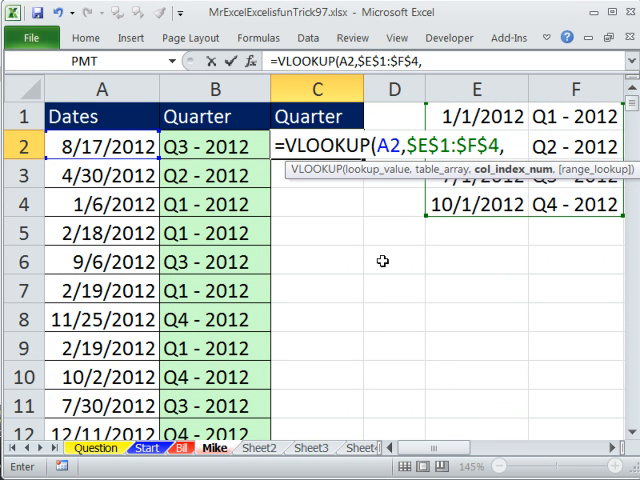
text(2))
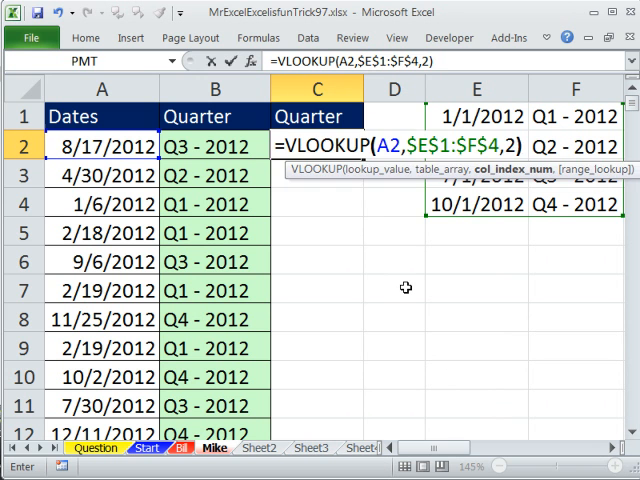
key(Return)
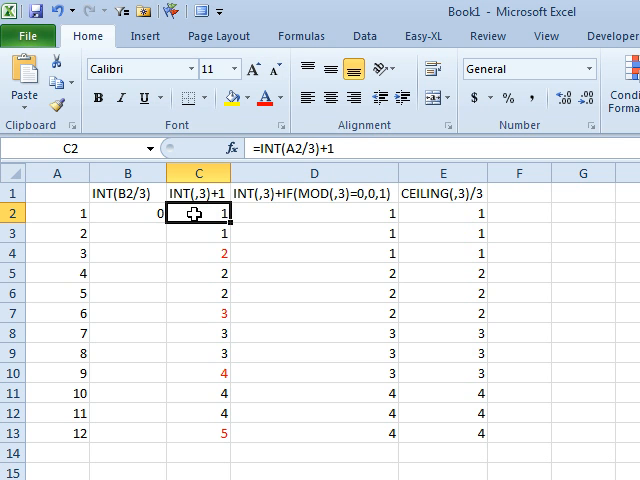
Inspect the INT(A/3)+1 quarter results for months 1, 3 and 6
click(198, 256)
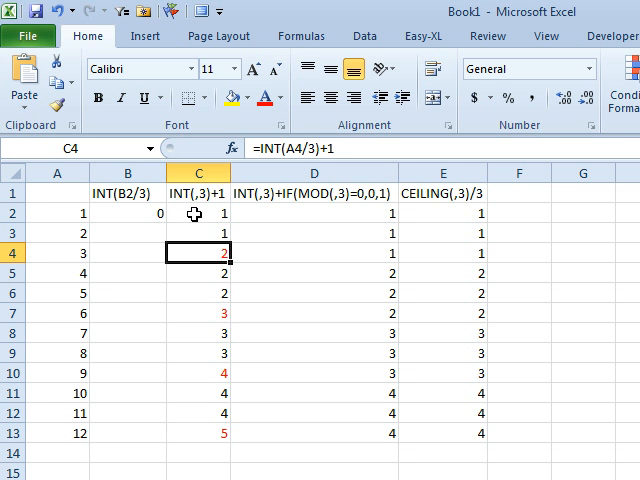
click(45, 251)
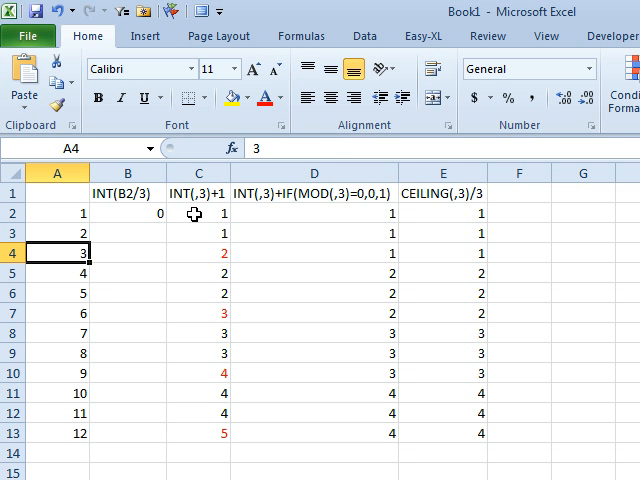
click(198, 252)
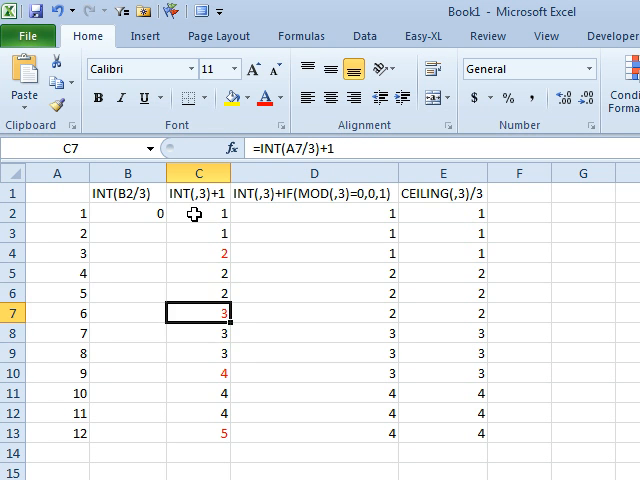
click(313, 216)
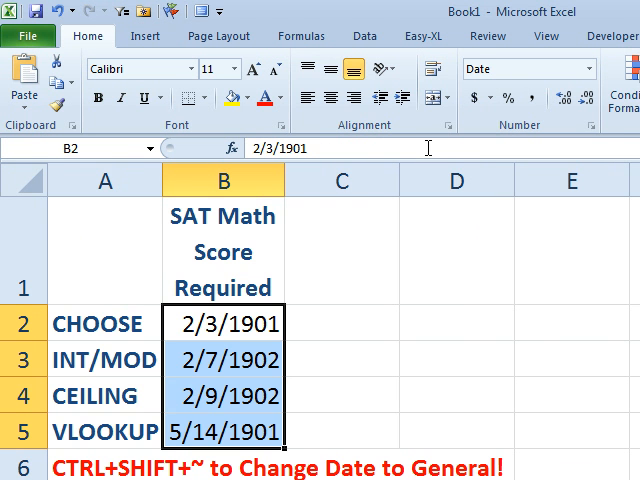
mouse_move(427, 147)
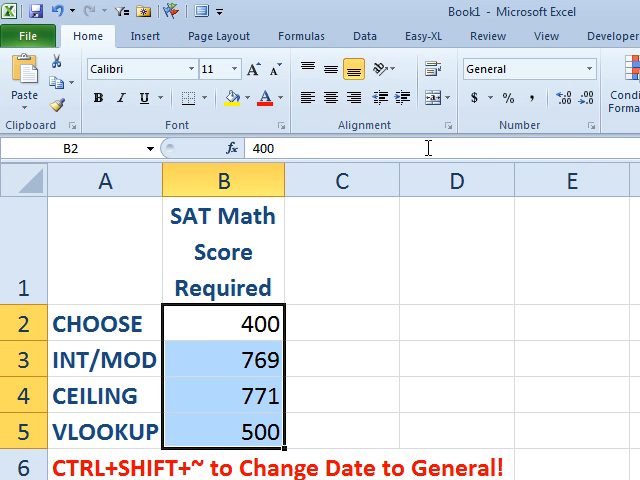
mouse_move(428, 148)
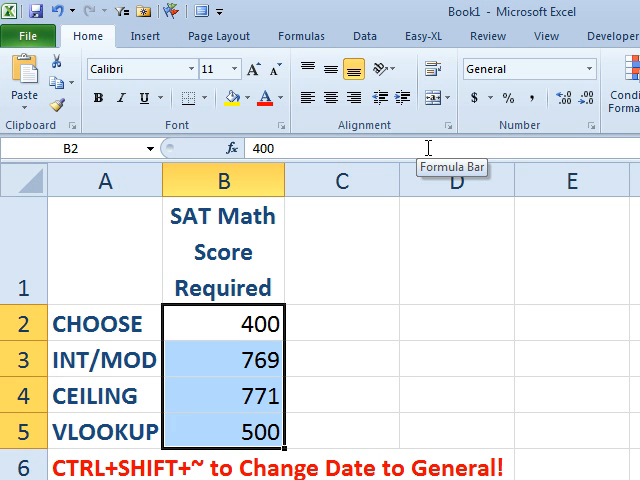
mouse_move(483, 205)
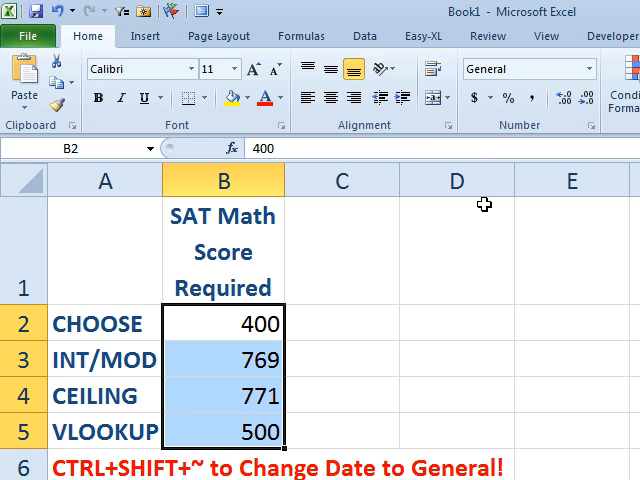